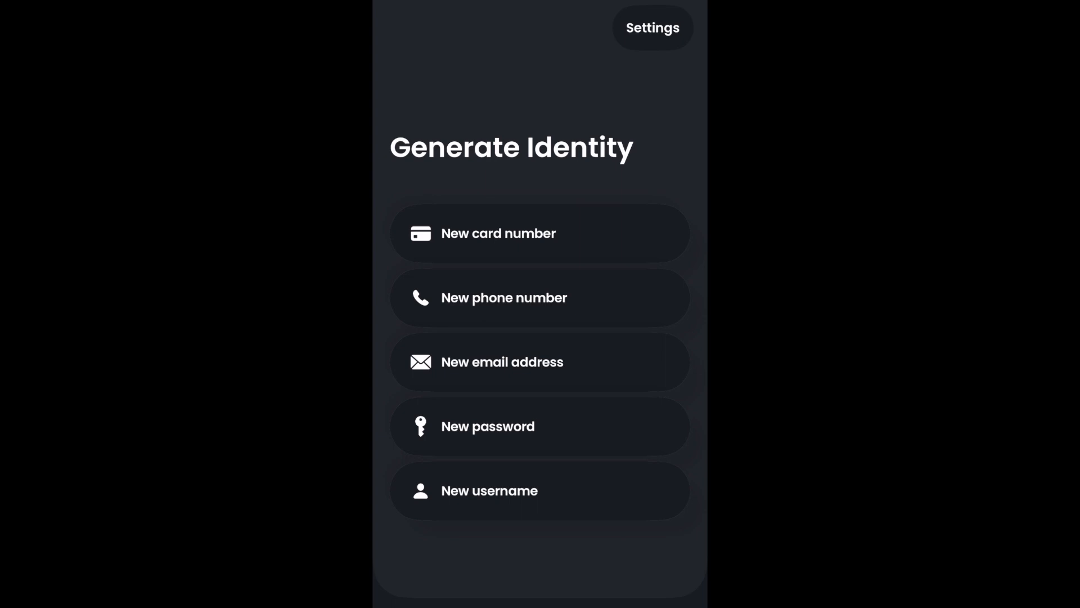
- Generate a new phone number and email, name the identity 'Test', and continue through setup
click(504, 297)
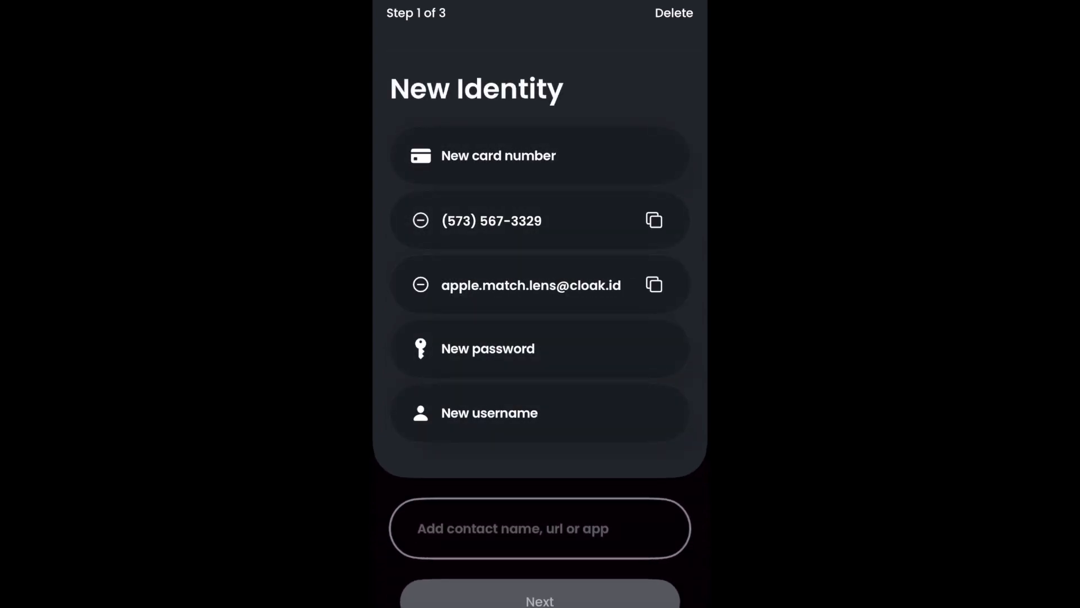
text(Tea)
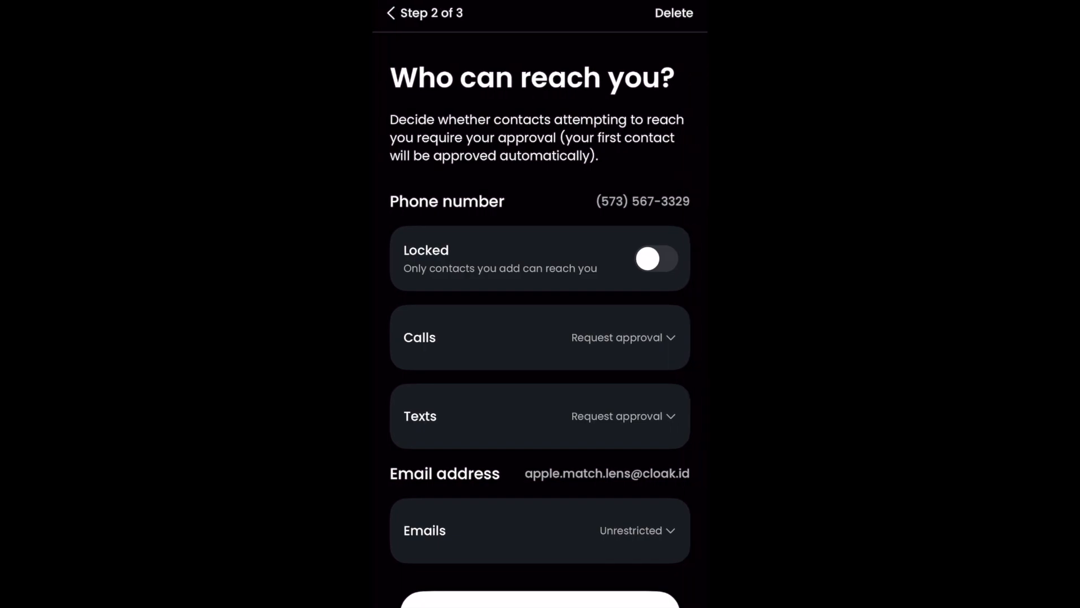
click(539, 597)
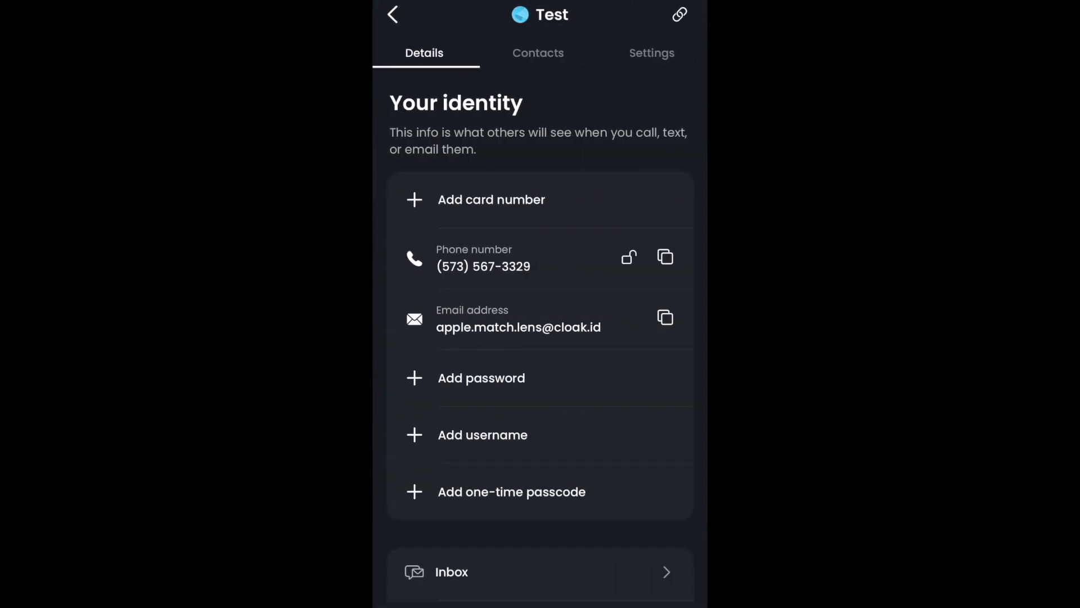
- Review the Test identity's Communication Settings and Forwarding, then view its empty approved contacts
click(652, 53)
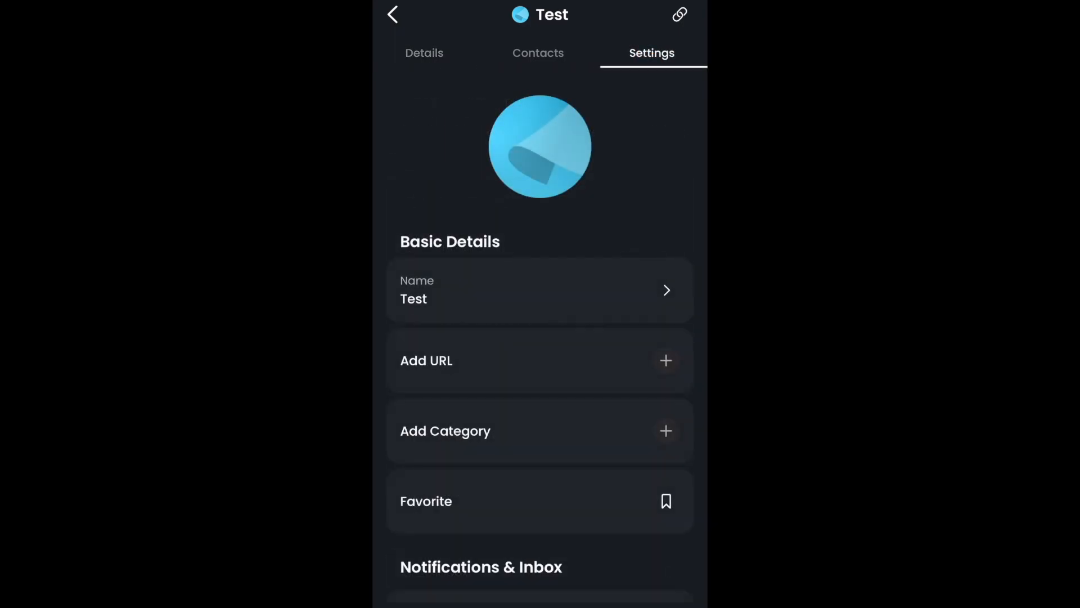
scroll(down, 3)
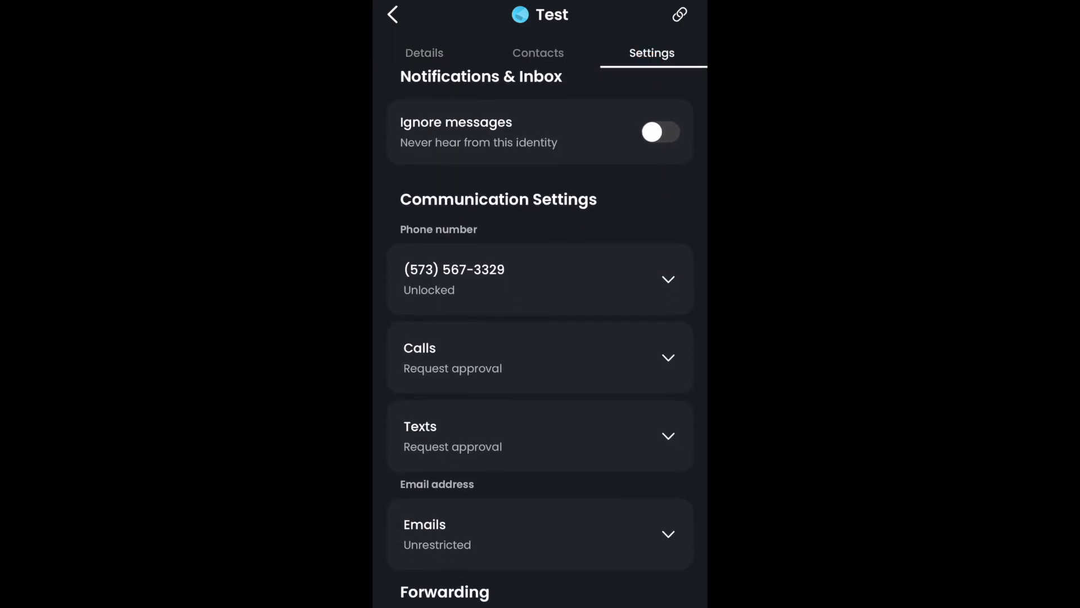
scroll(down, 3)
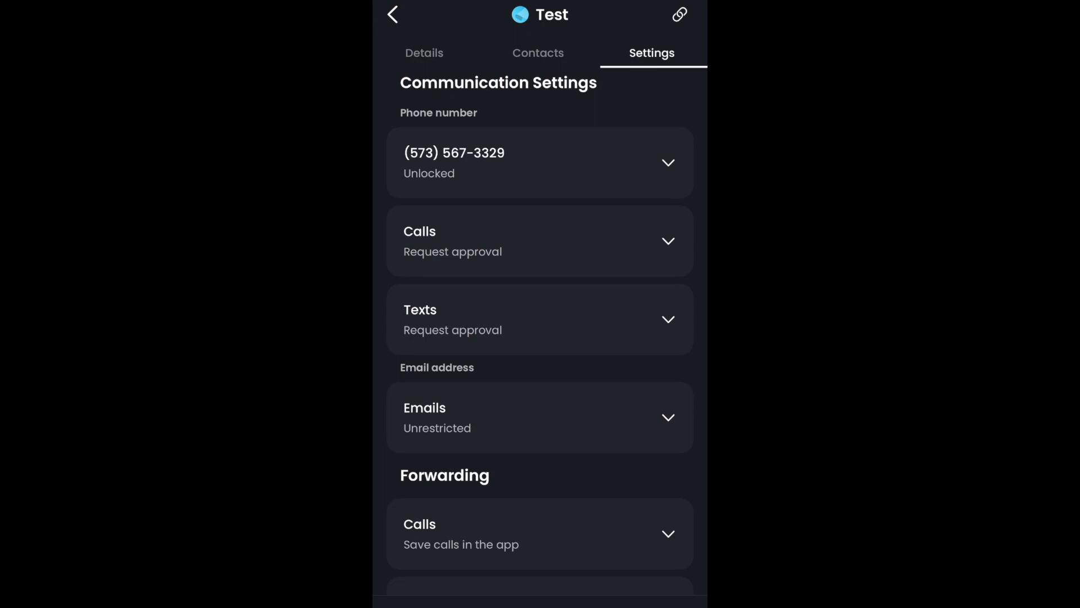
click(539, 318)
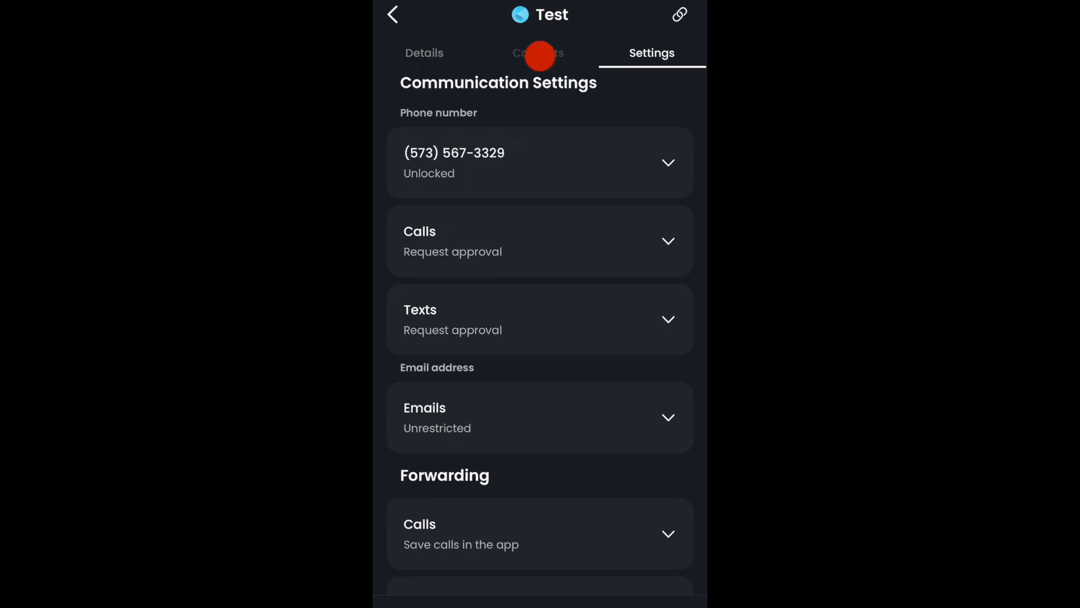
click(538, 53)
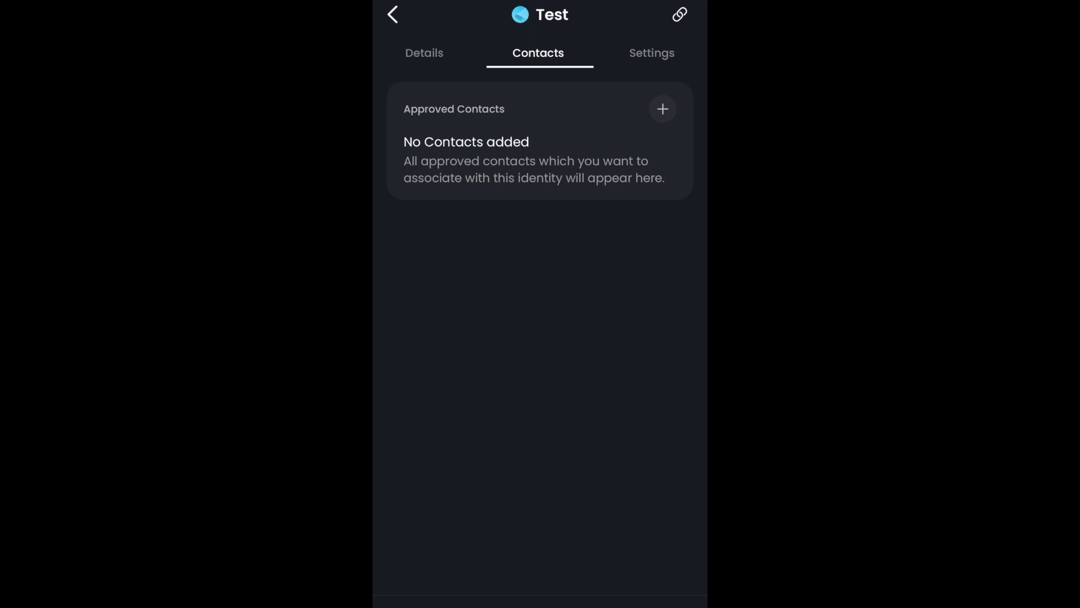
- Return to Test's settings and review the Forwarding section saving calls, texts and emails in-app
click(652, 52)
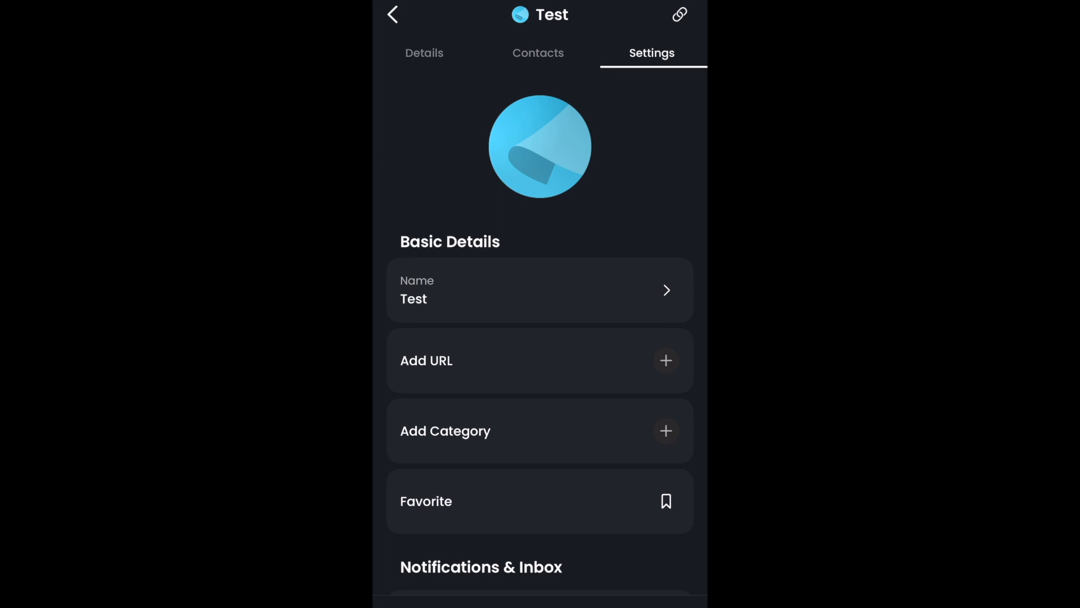
scroll(down, 3)
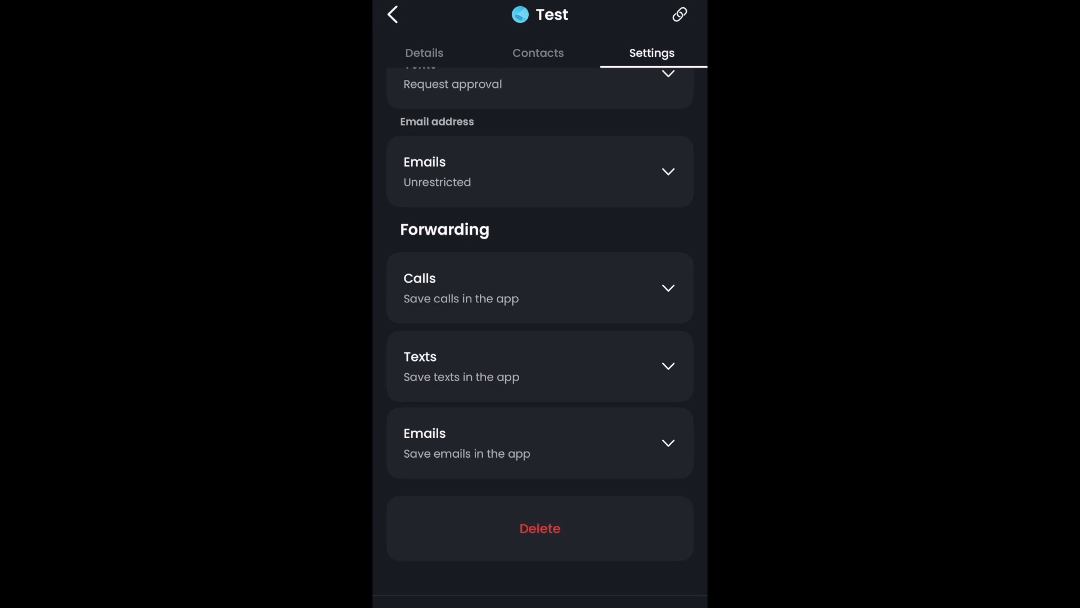
click(539, 444)
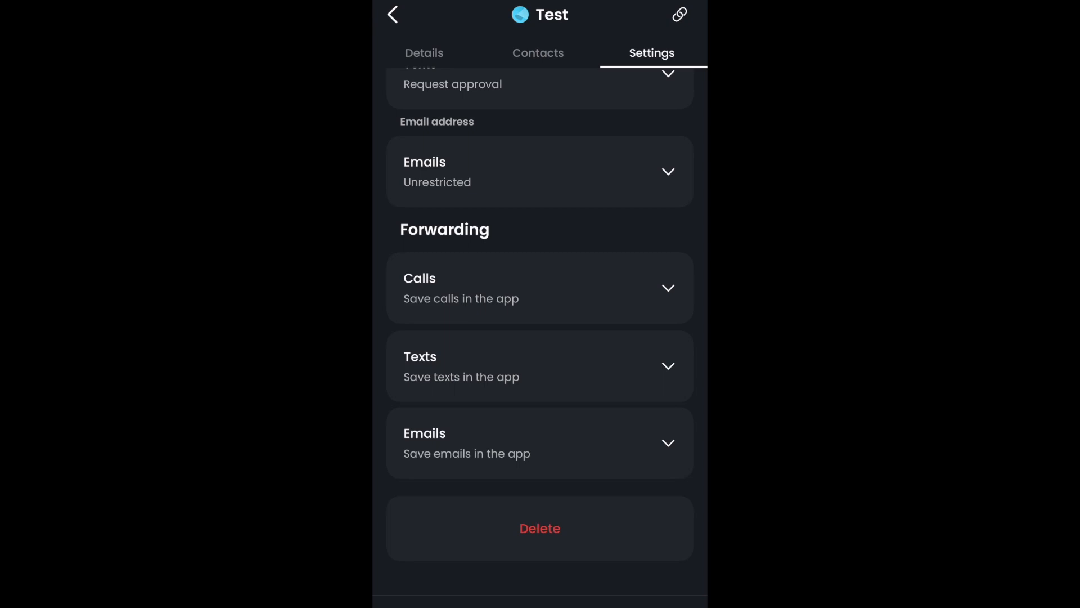
scroll(up, 3)
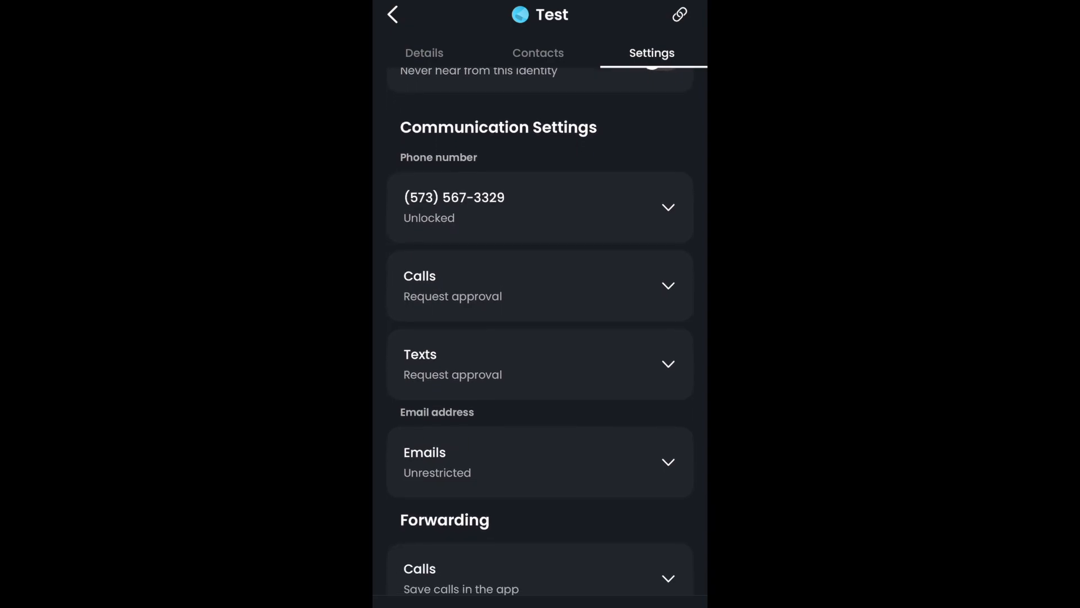
- Set incoming texts and calls for Test to Unrestricted so anyone can reach the number
click(539, 363)
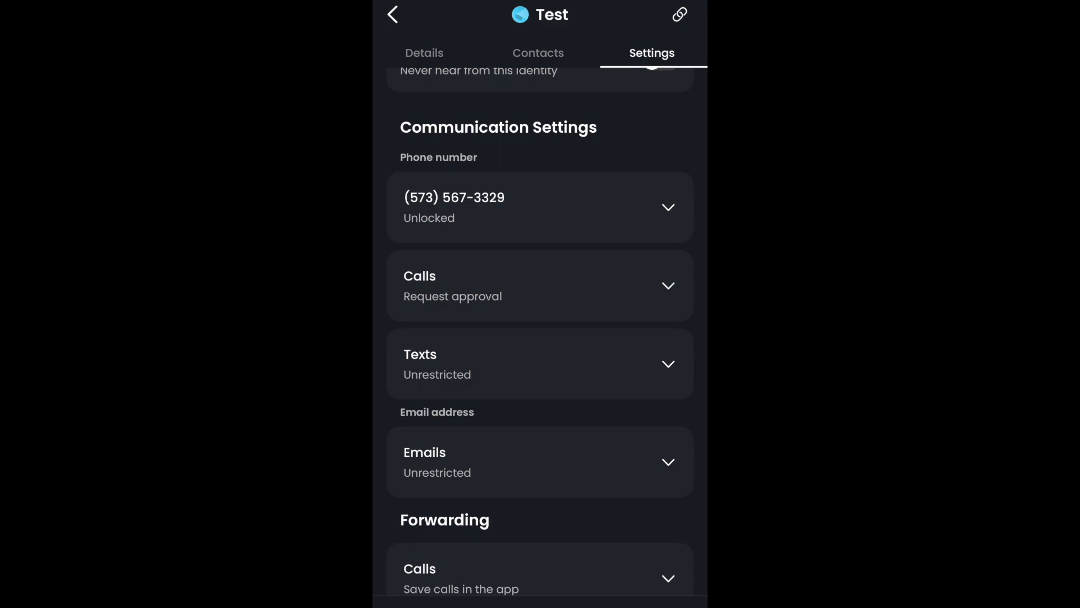
click(539, 285)
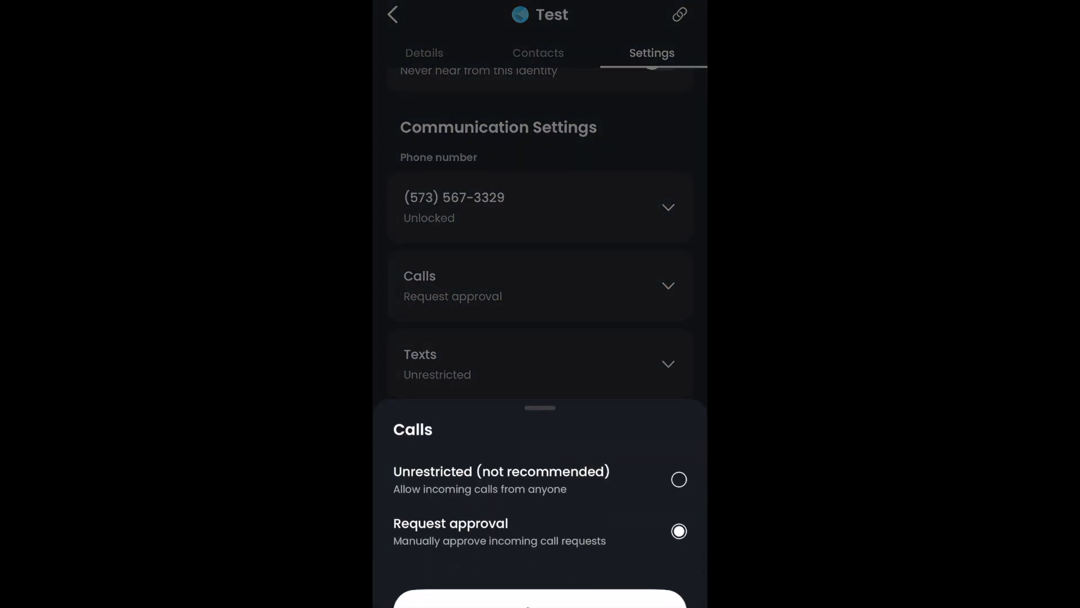
click(677, 480)
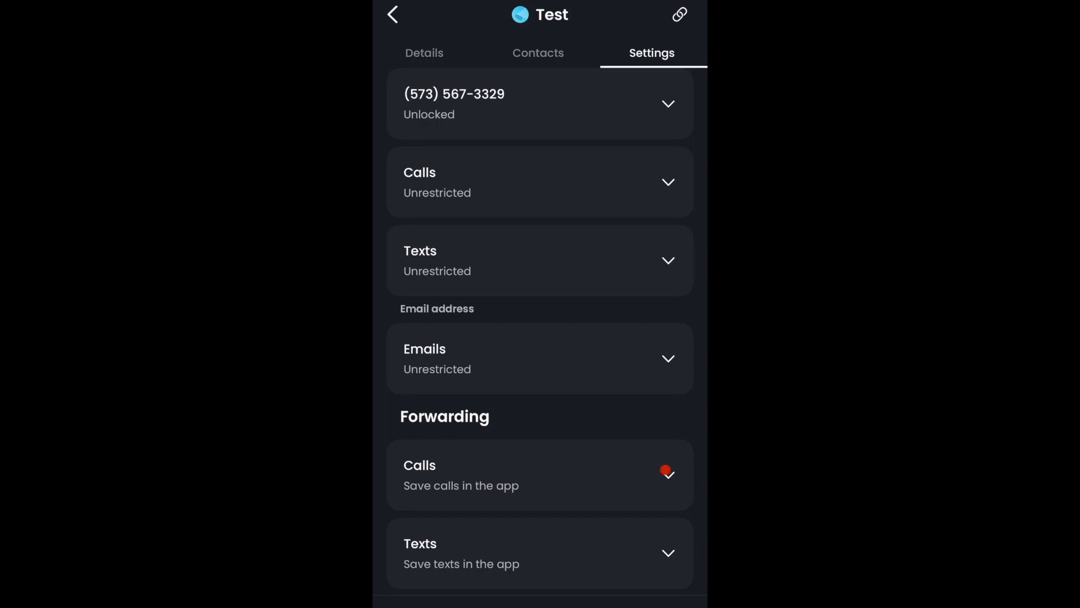
click(539, 473)
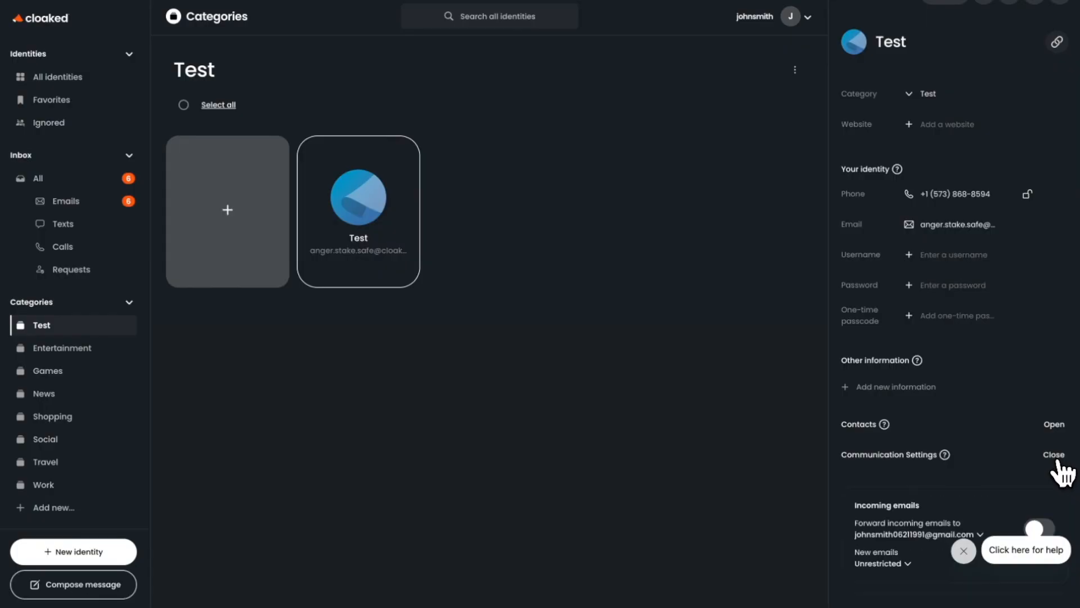
- Leave email forwarding off and set new forwarded calls to Unrestricted (not recommended)
scroll(down, 3)
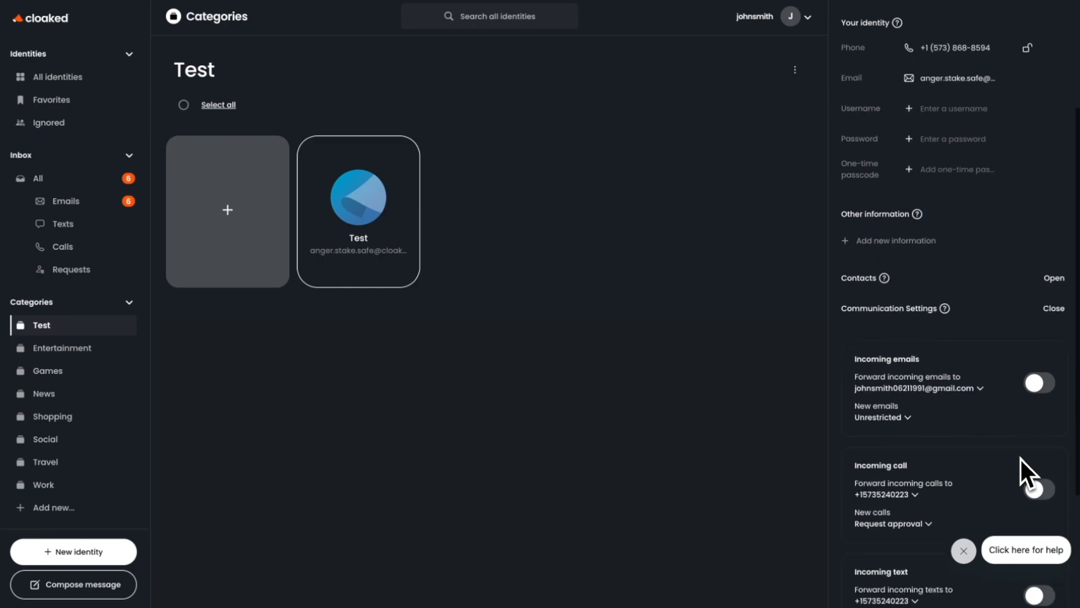
scroll(down, 3)
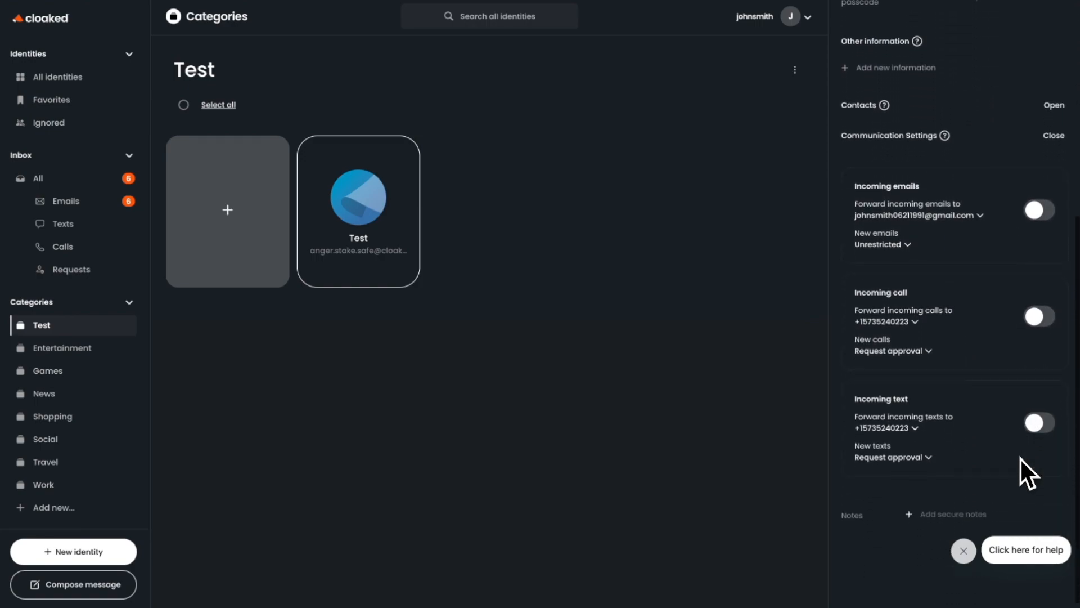
click(1038, 209)
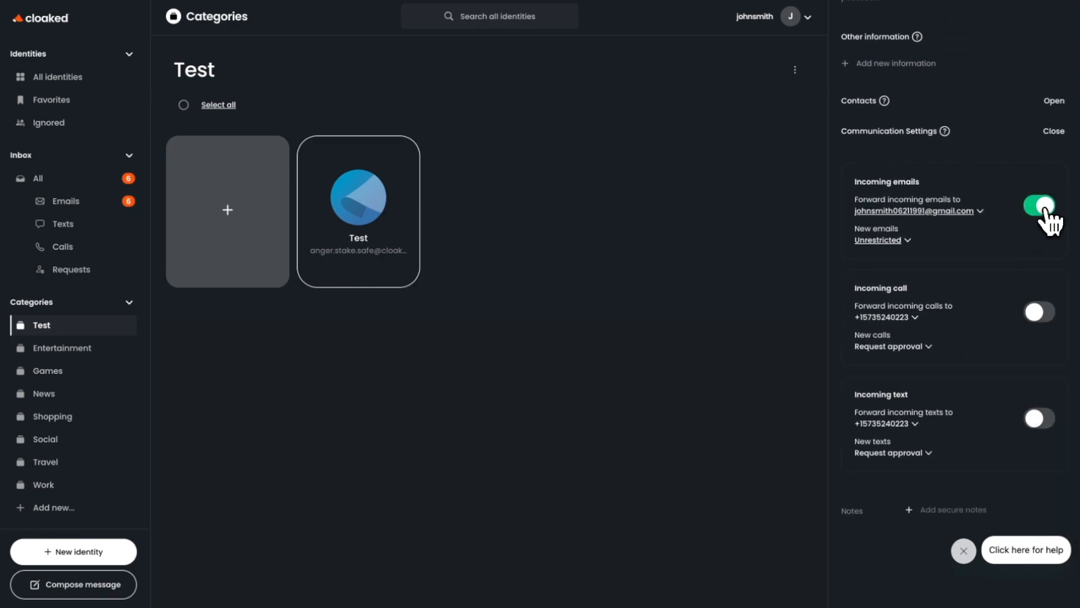
click(1039, 205)
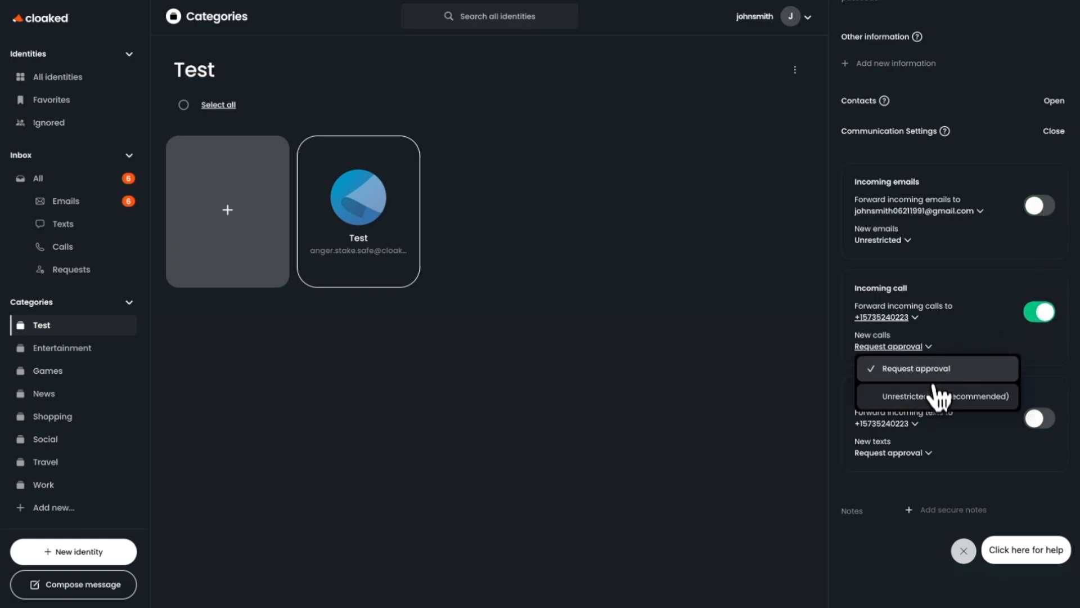
click(909, 395)
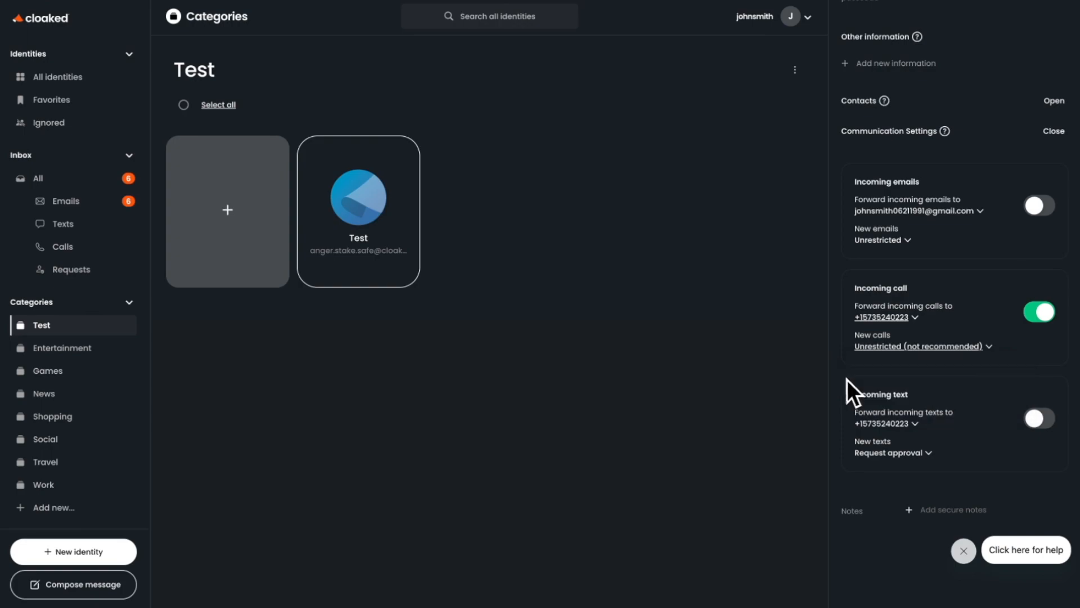
mouse_move(848, 351)
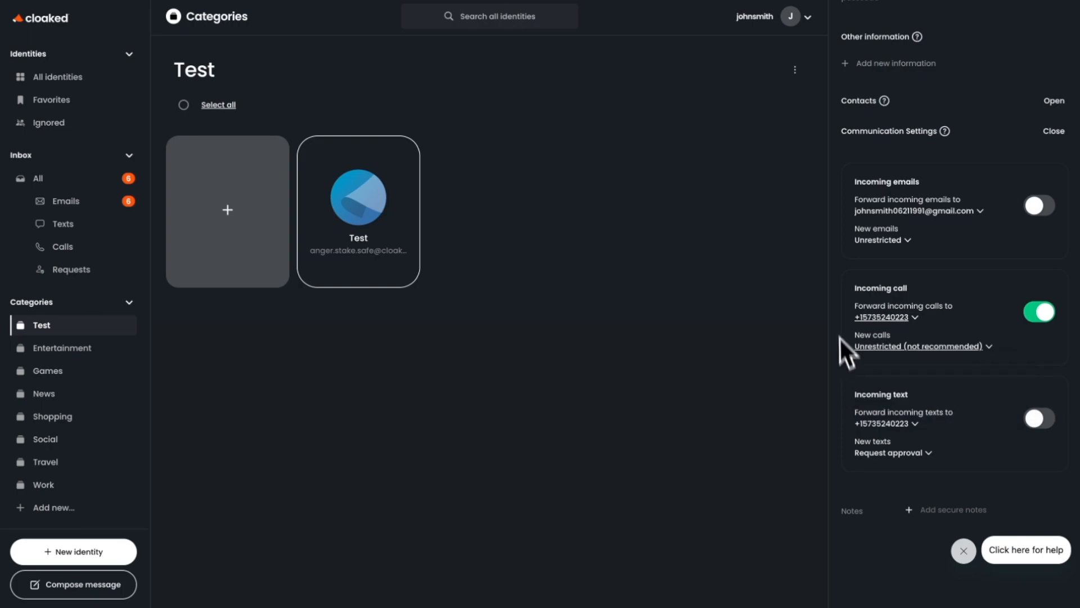
click(791, 15)
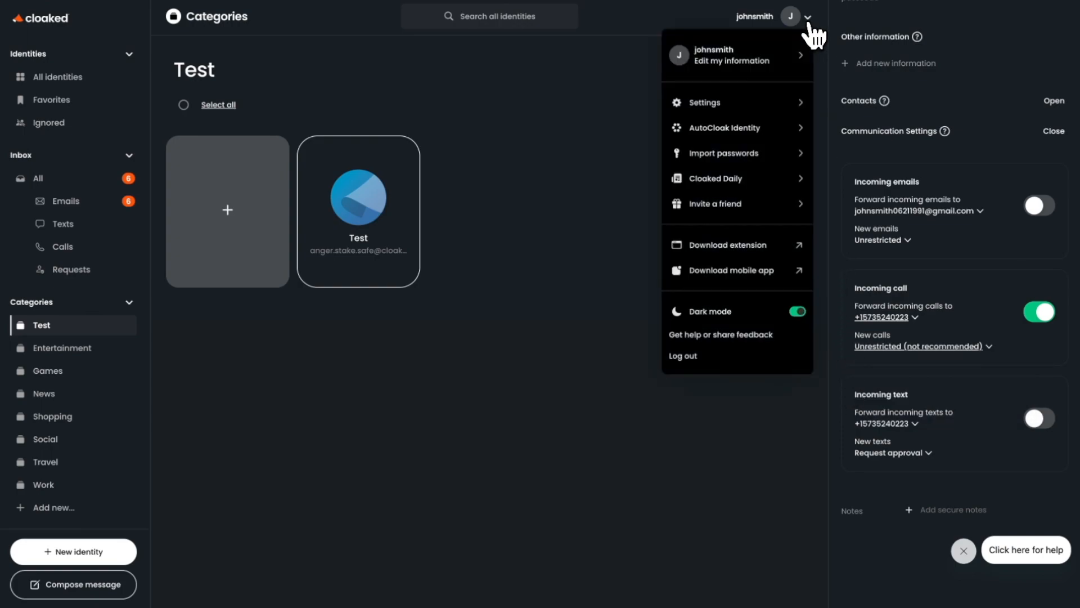
- Enable default forwarding of emails to the personal inbox and calls/texts to the personal phone
click(705, 102)
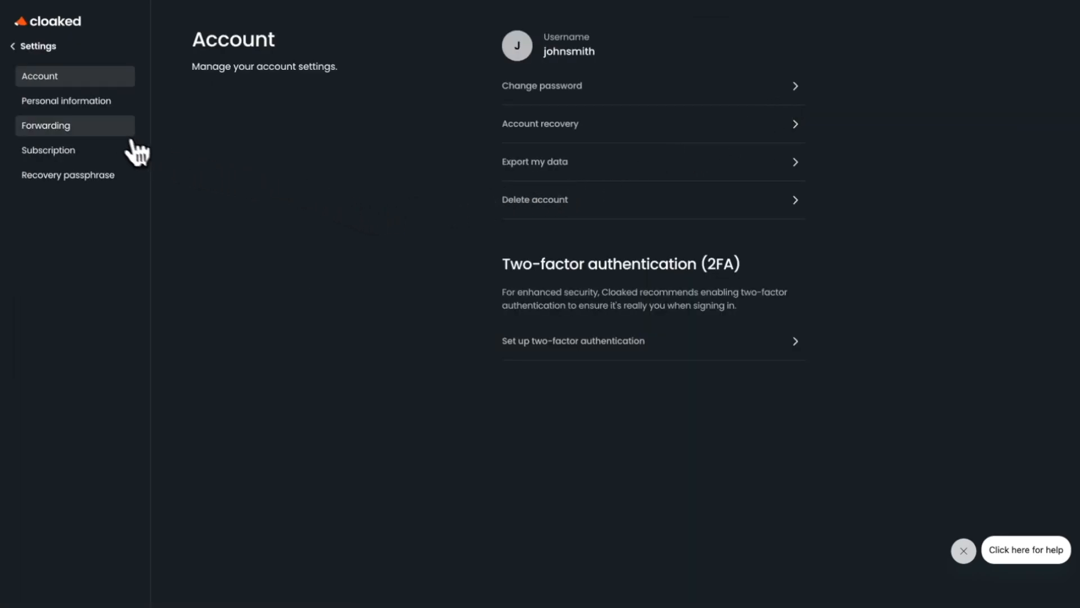
click(45, 125)
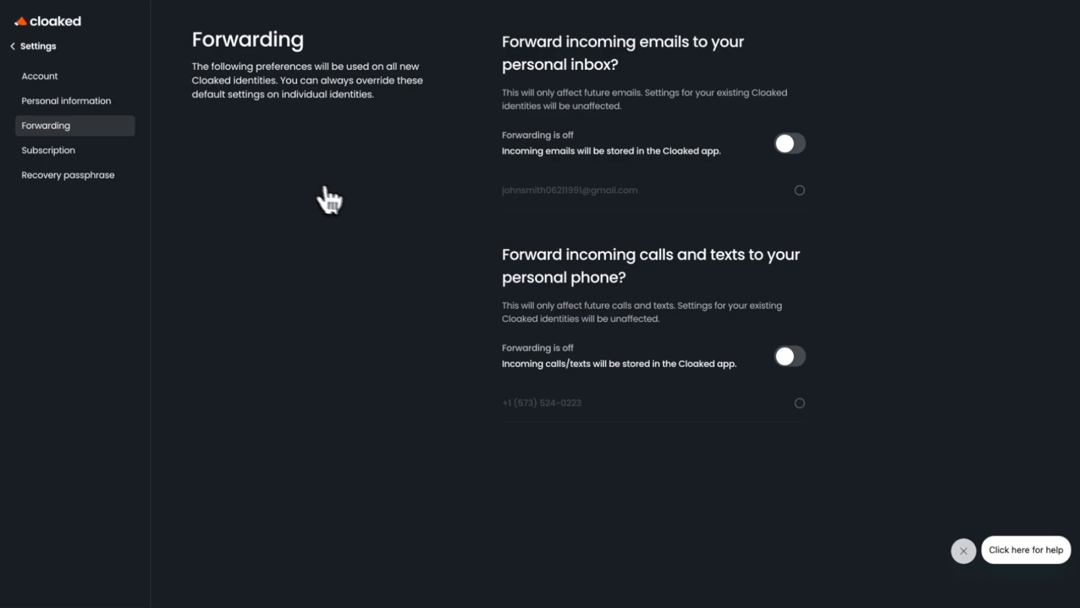
click(790, 142)
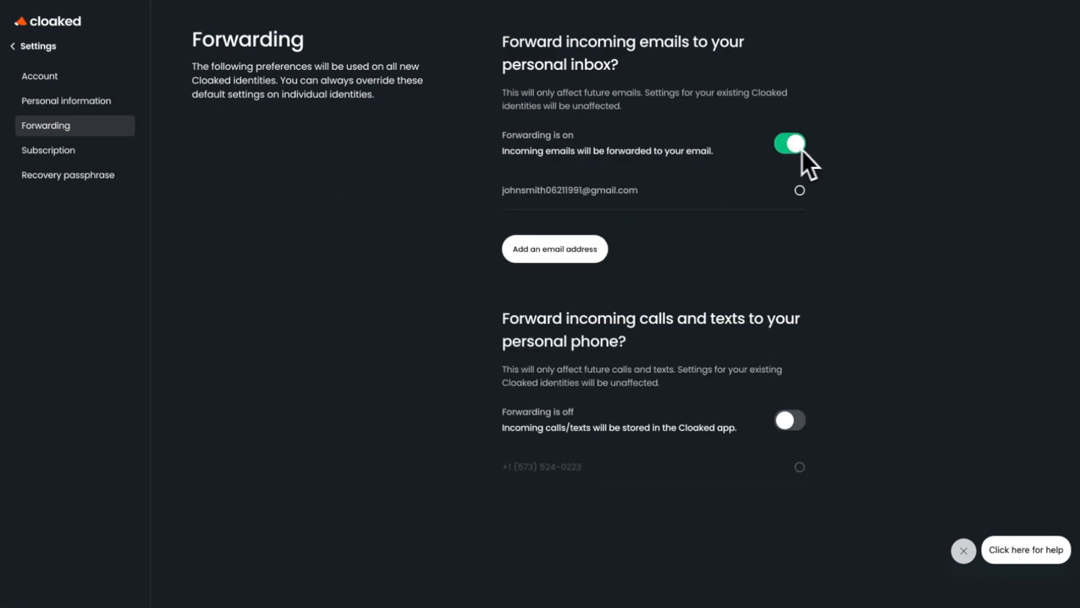
click(790, 419)
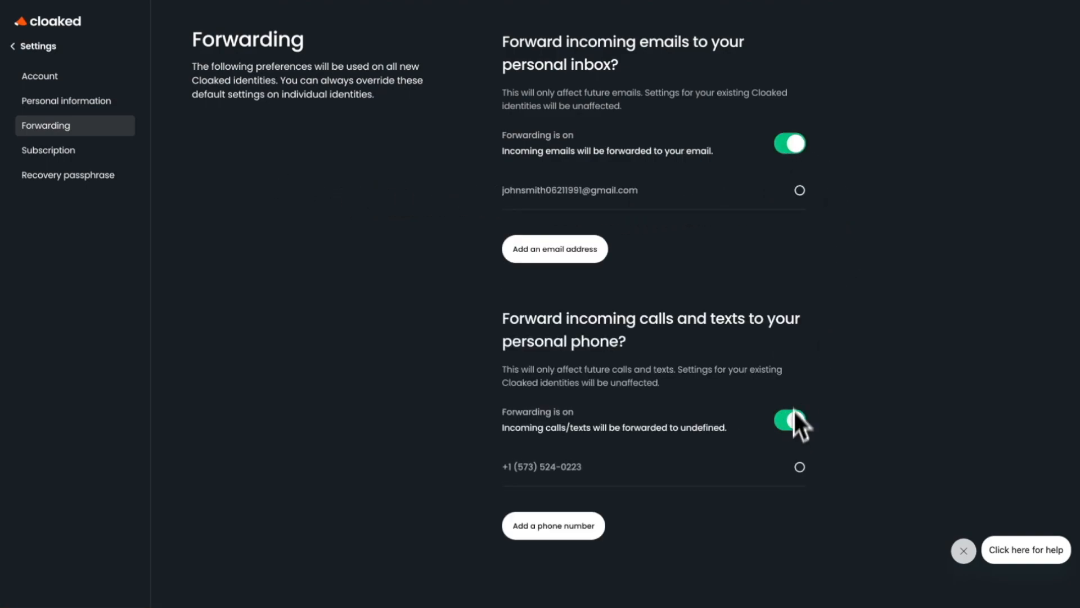
click(788, 143)
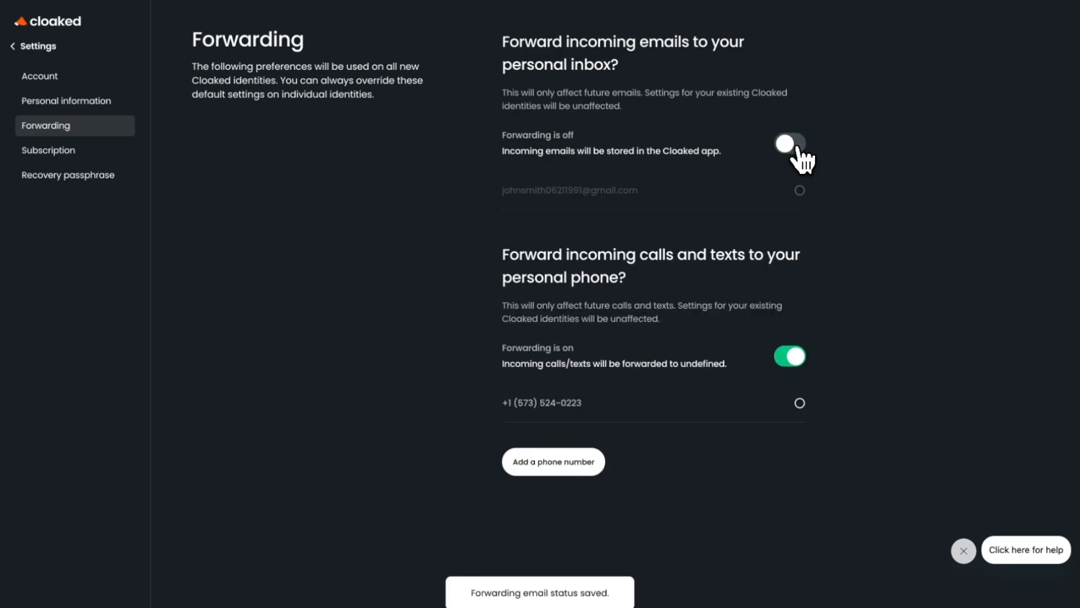
mouse_move(837, 240)
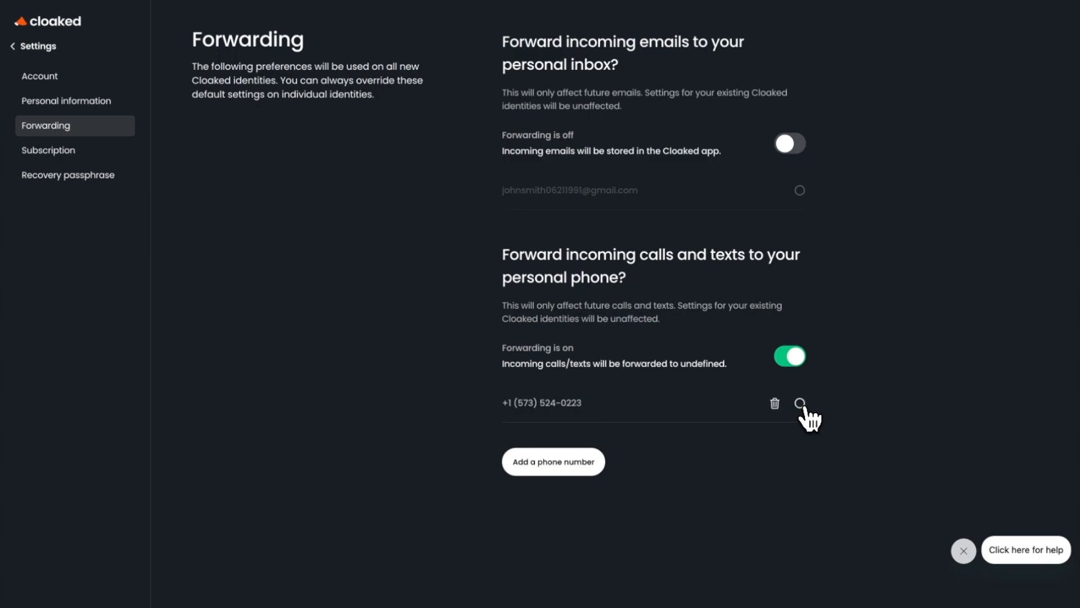
click(800, 403)
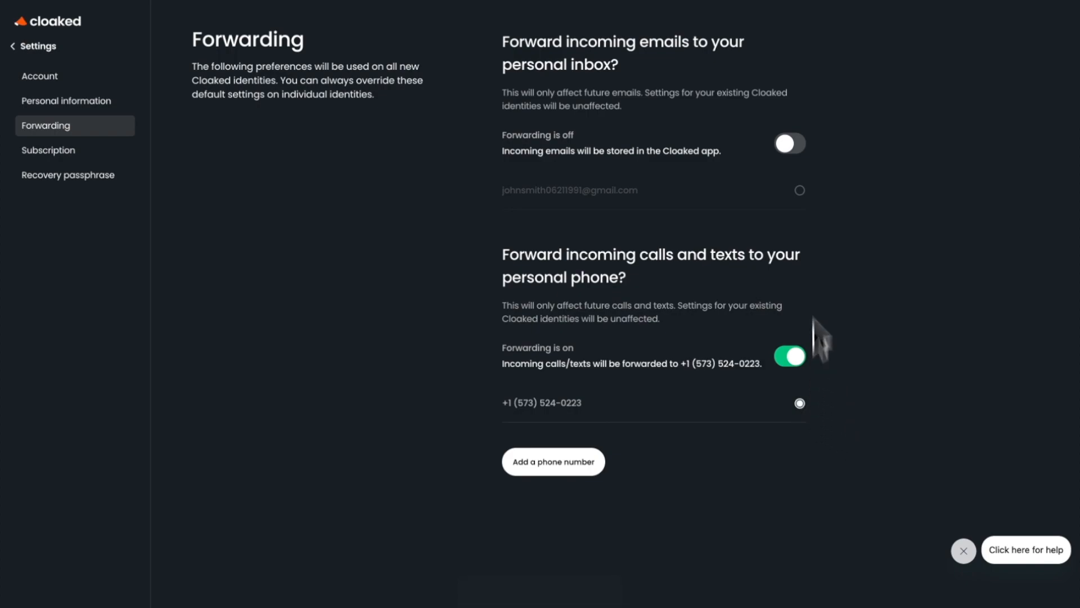
click(790, 143)
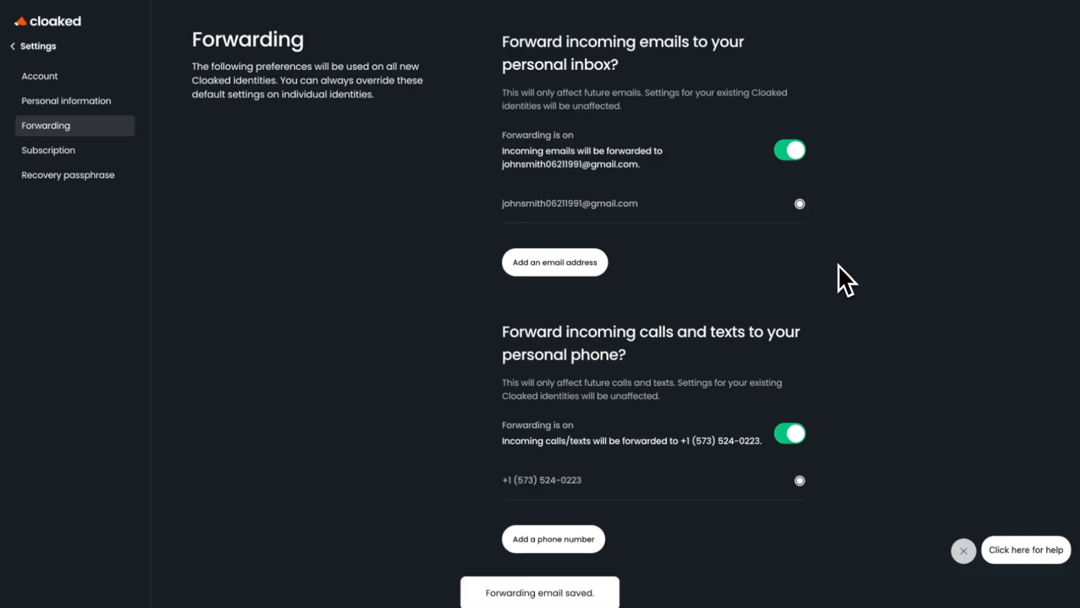
mouse_move(423, 542)
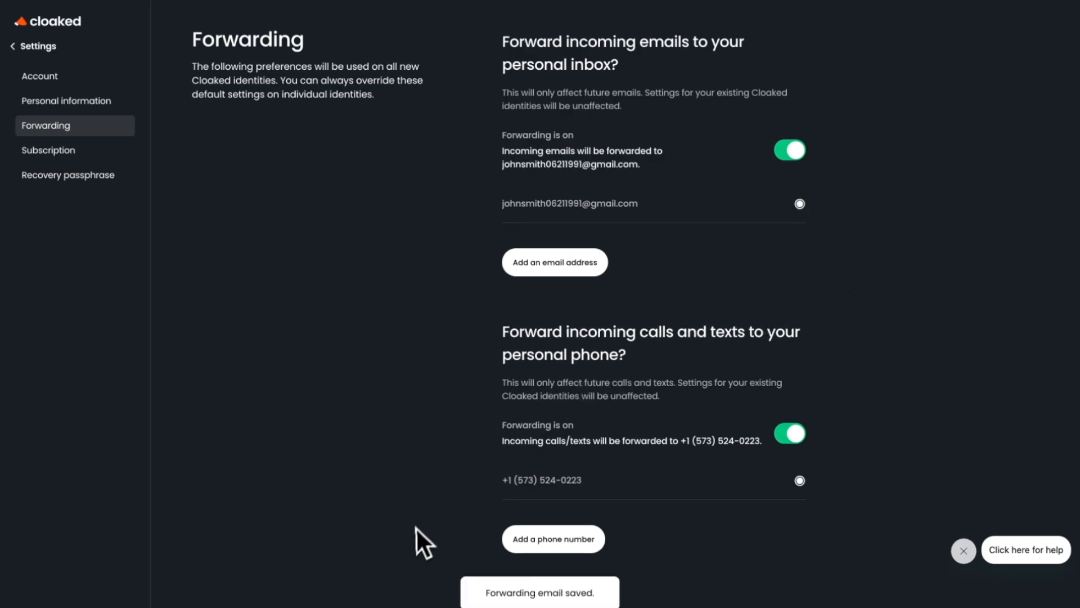